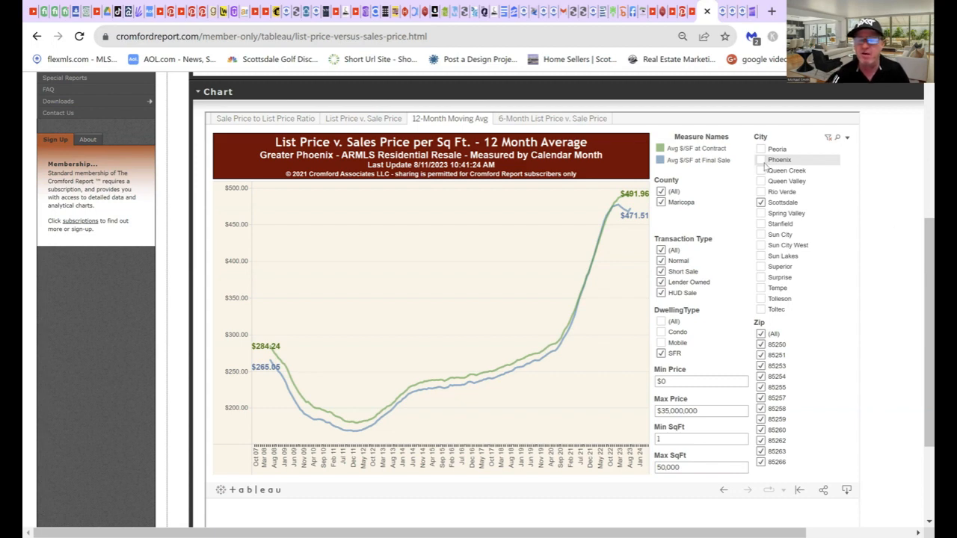
mouse_move(632, 203)
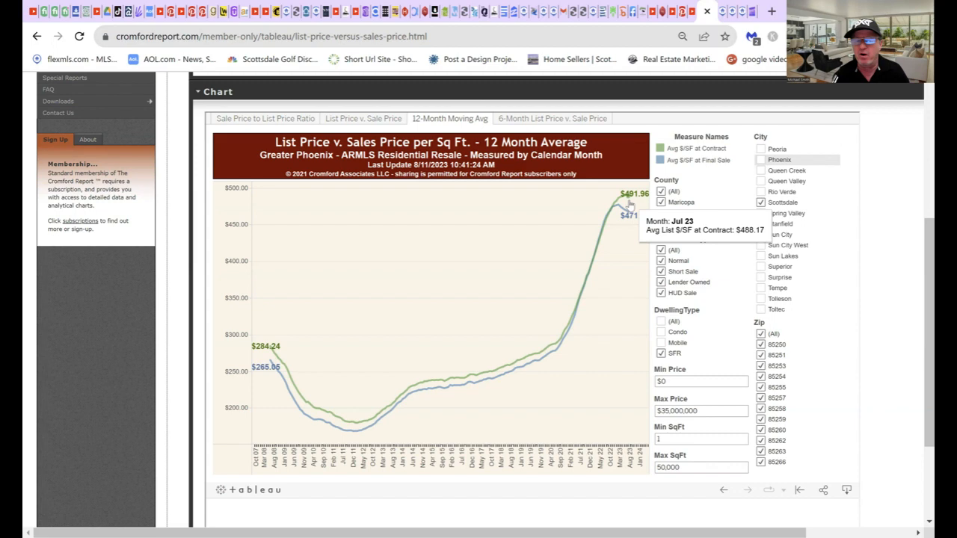
mouse_move(635, 232)
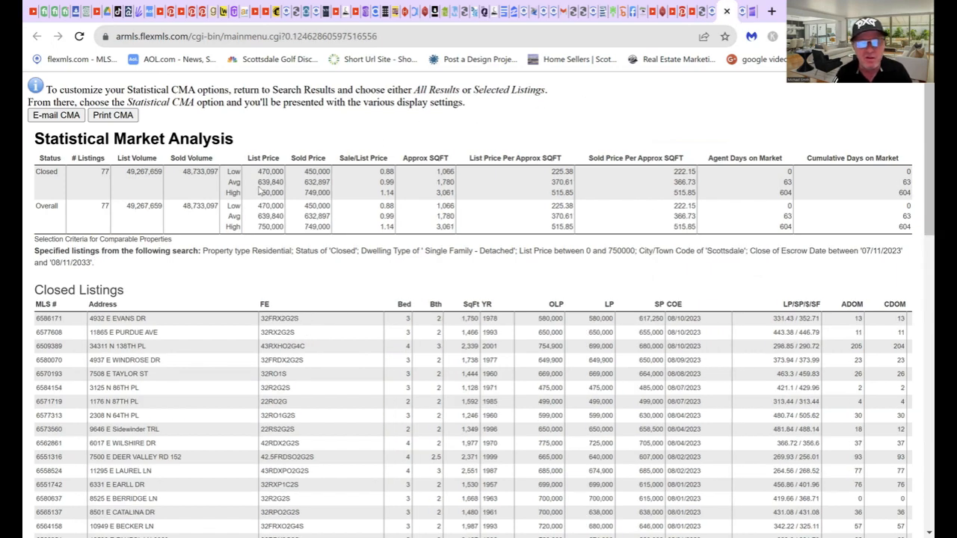
mouse_move(262, 191)
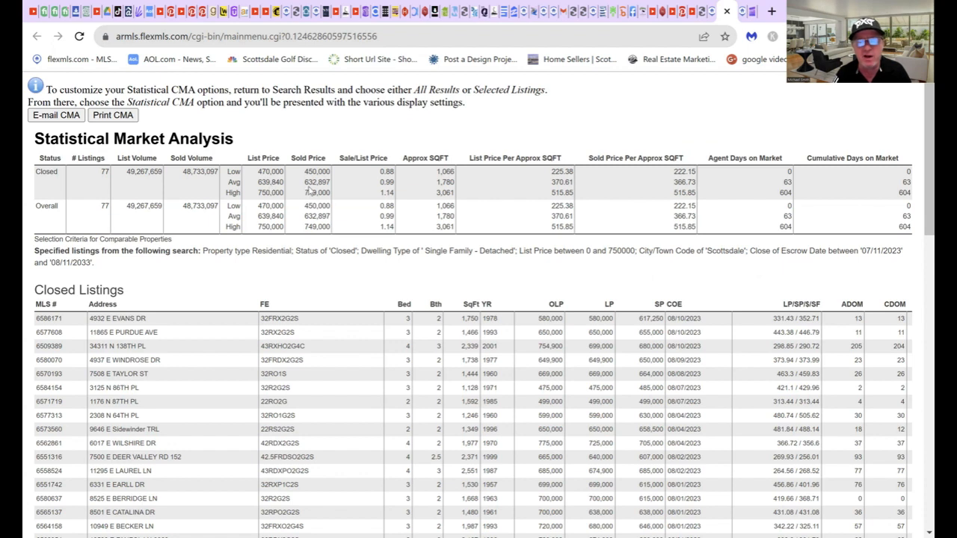
mouse_move(389, 191)
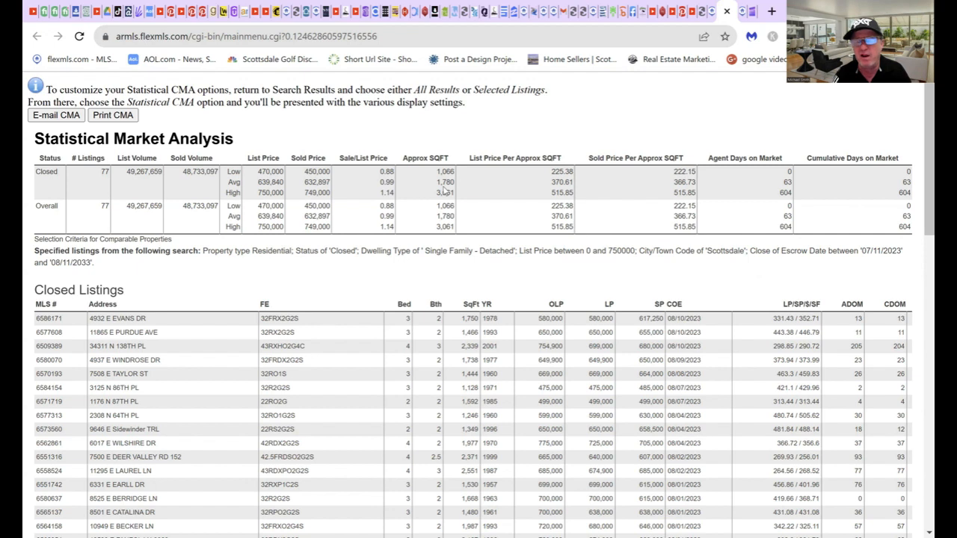
mouse_move(682, 77)
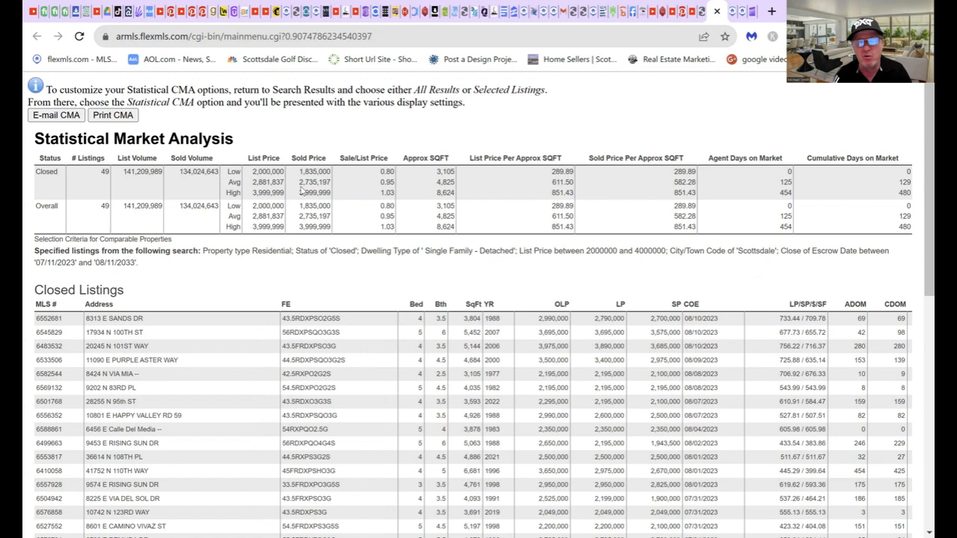
mouse_move(377, 203)
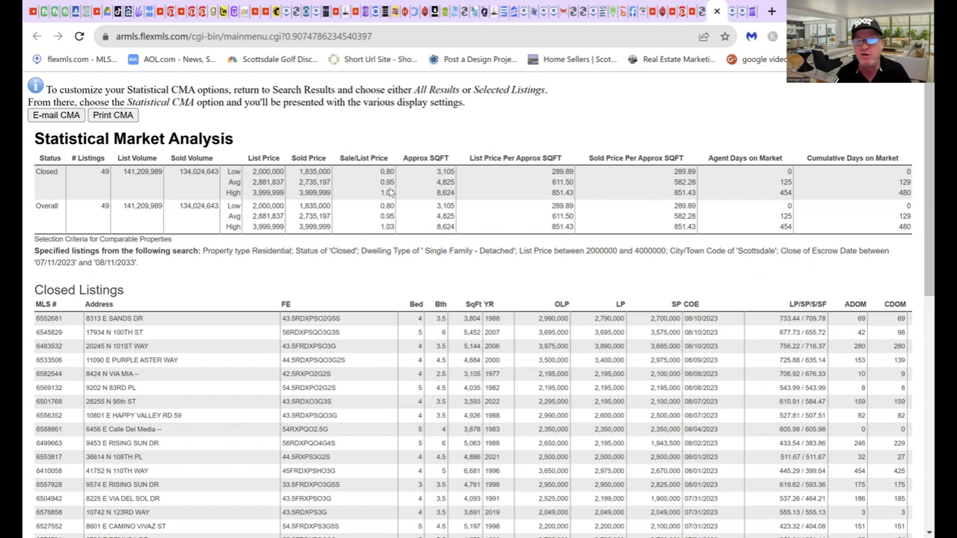
mouse_move(544, 138)
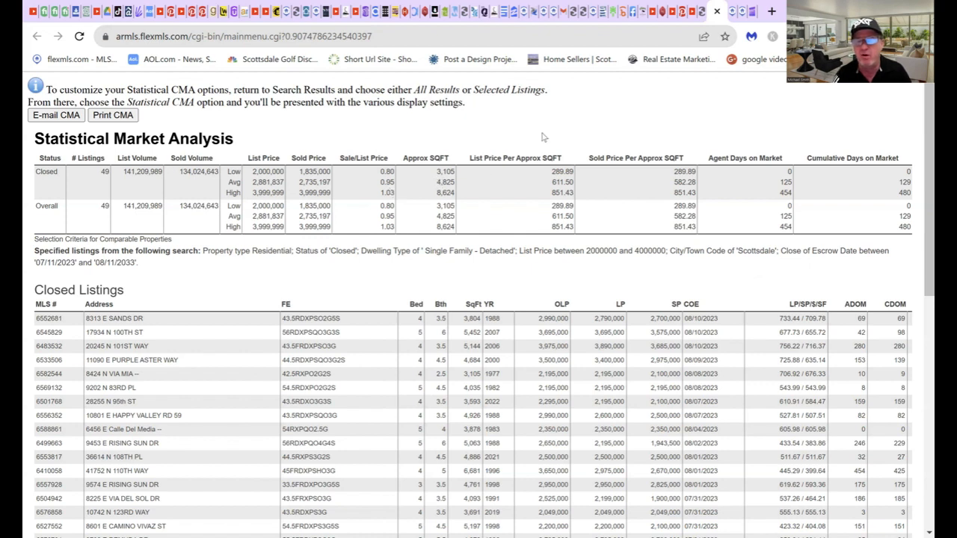
mouse_move(616, 118)
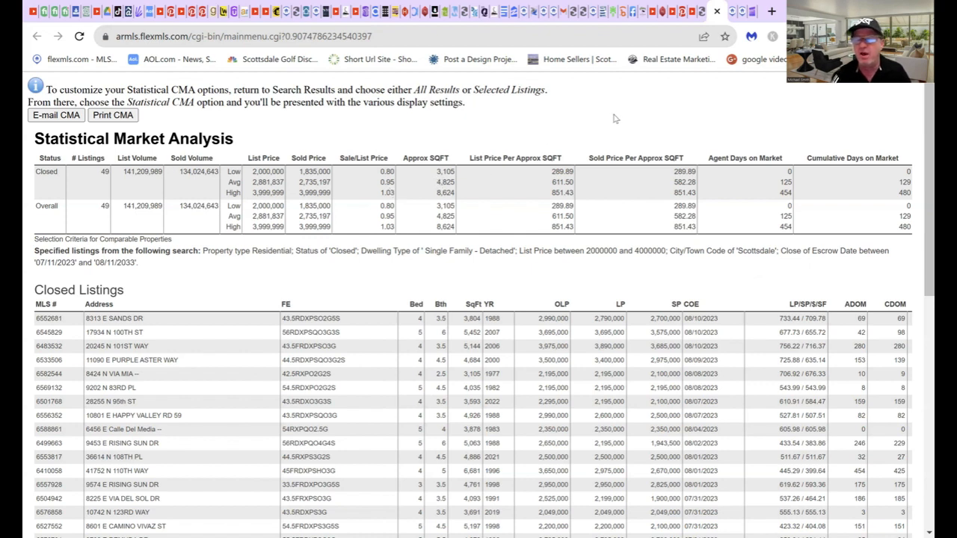